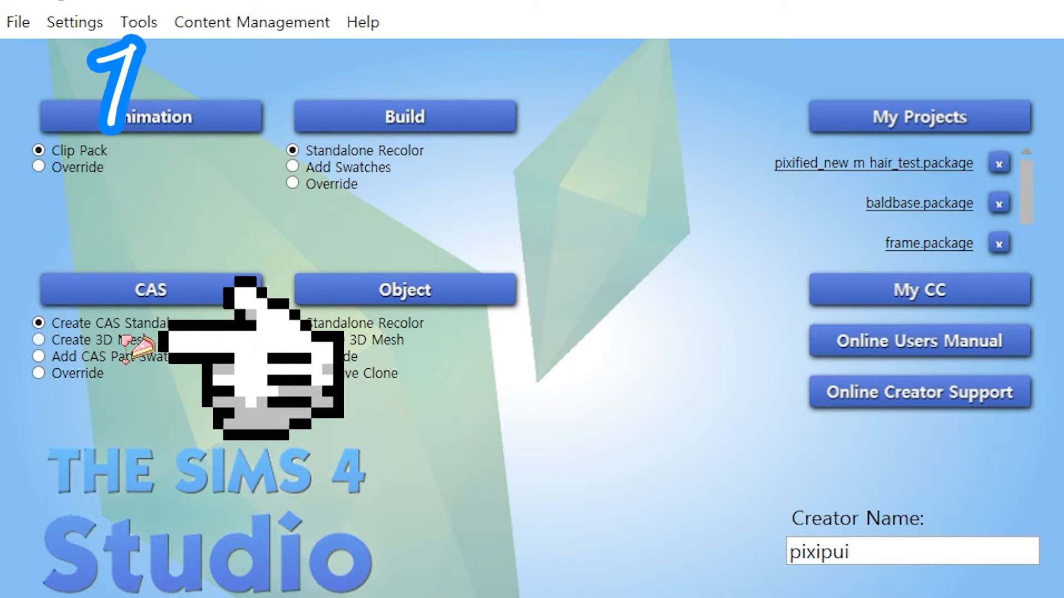
Start a standalone CAS item in Sims 4 Studio using a bald head part.
{"action": "left_click", "coordinate": [150, 290]}
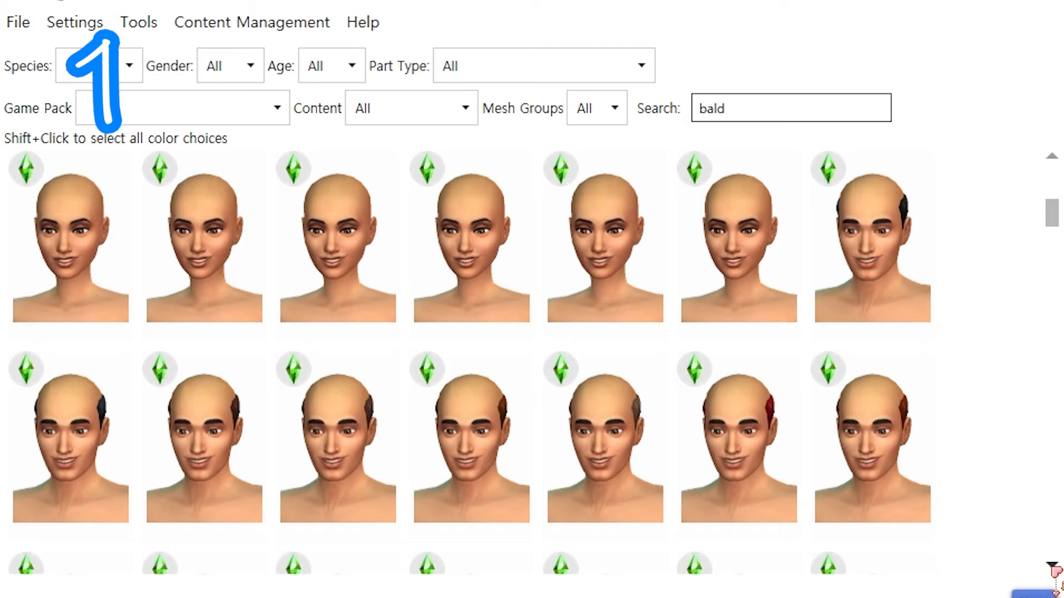
{"action": "left_click", "coordinate": [871, 245]}
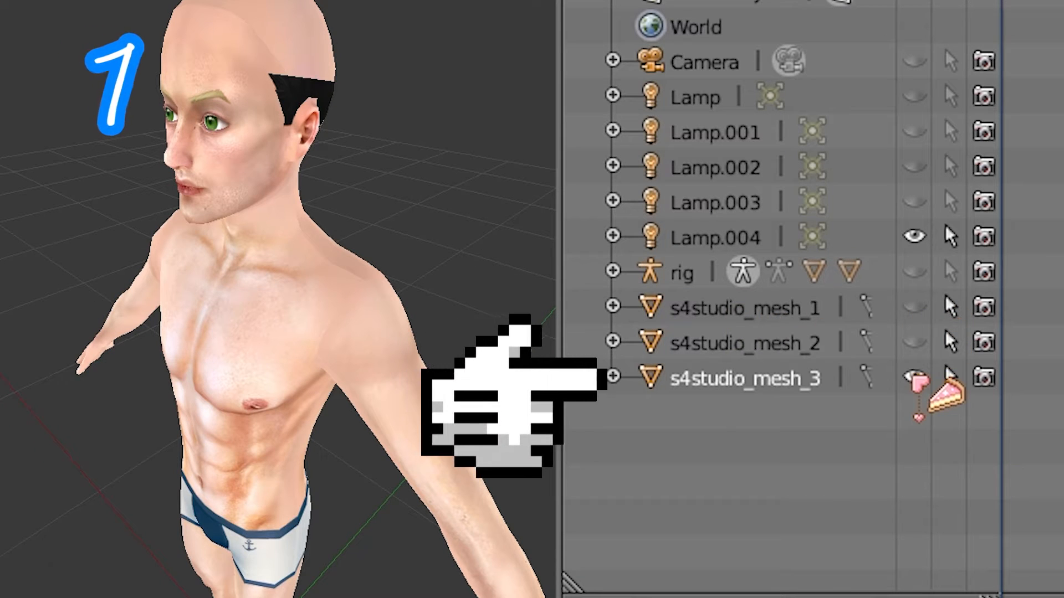
Add a NURBS surface named SurfCurve and enable Endpoint U on its spline.
{"action": "left_click", "coordinate": [292, 565]}
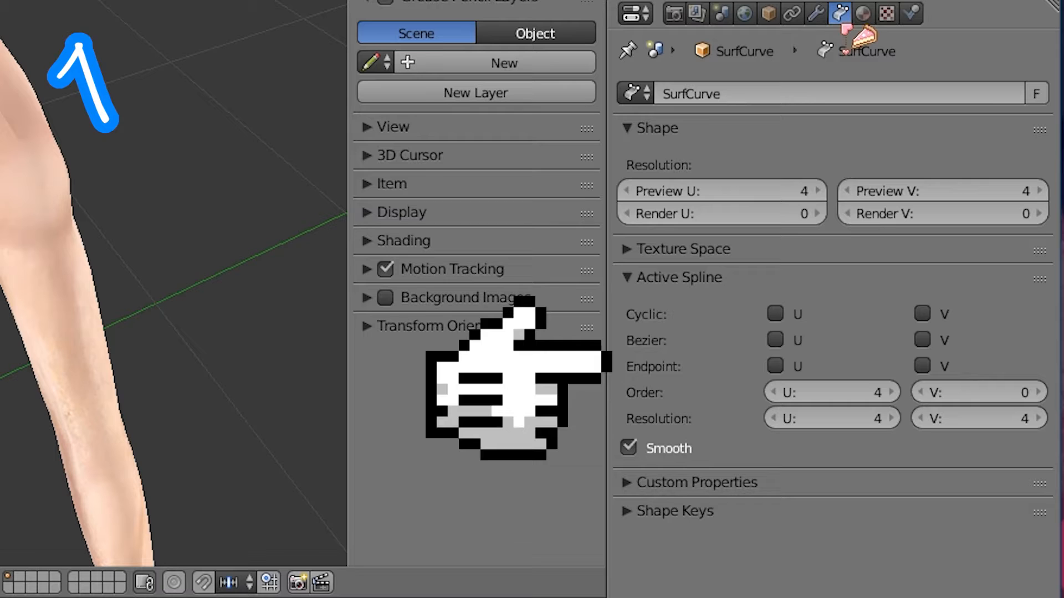
{"action": "left_click", "coordinate": [774, 365]}
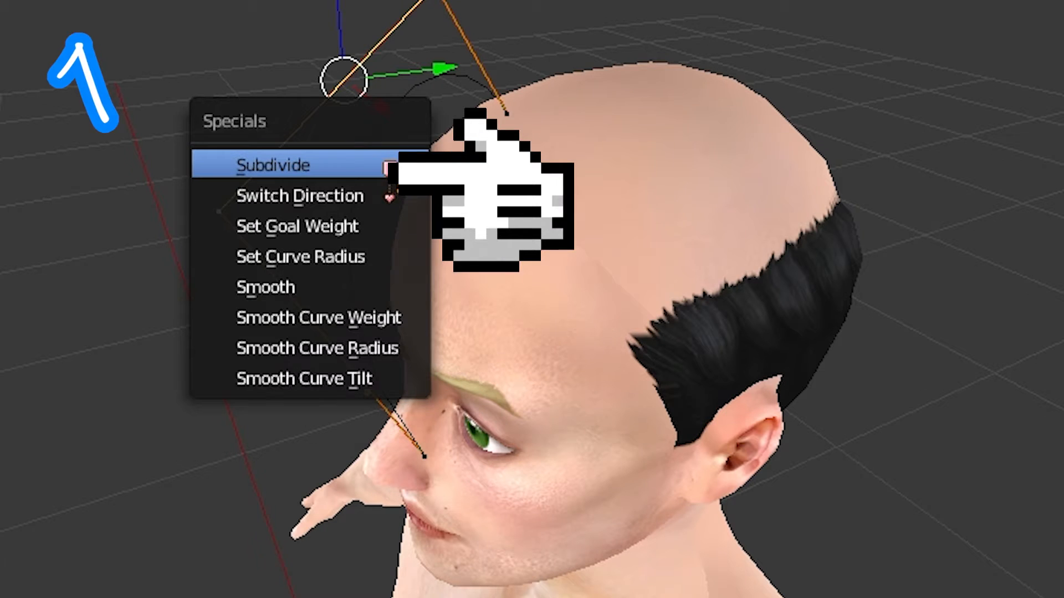
Subdivide SurfCurve, shape it over the forehead, and set Preview U resolution to 2.
{"action": "left_click", "coordinate": [272, 165]}
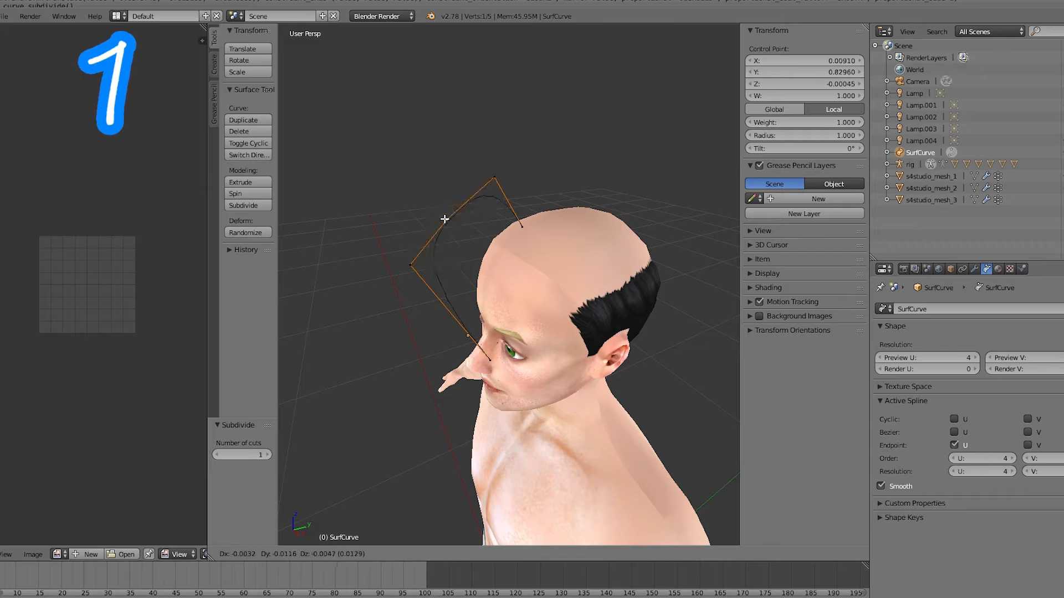
{"action": "key", "text": "shift+d"}
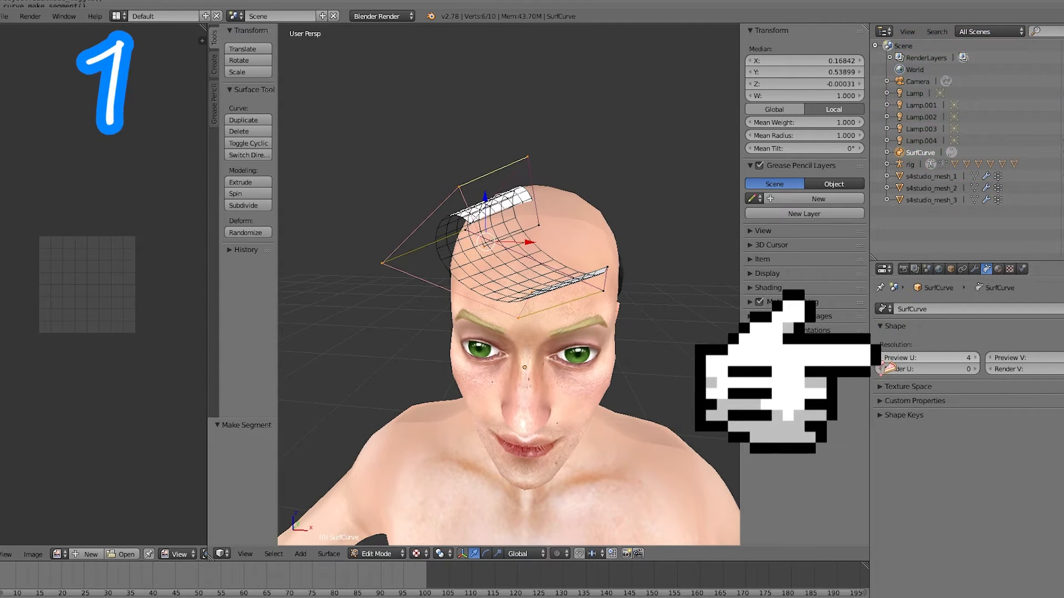
{"action": "left_click", "coordinate": [953, 357]}
{"action": "type", "text": "2"}
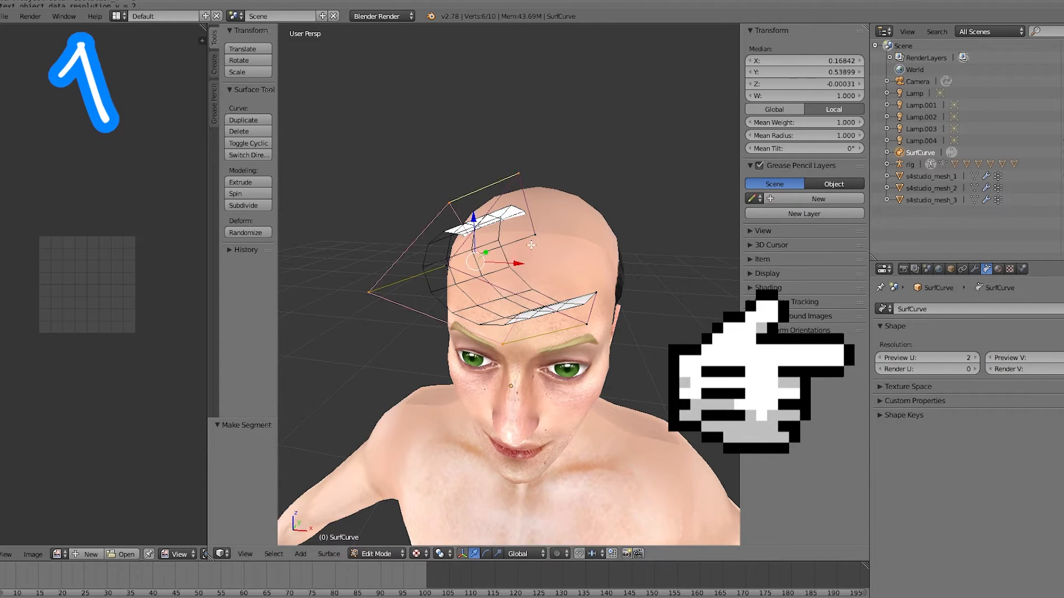
{"action": "left_click", "coordinate": [372, 554]}
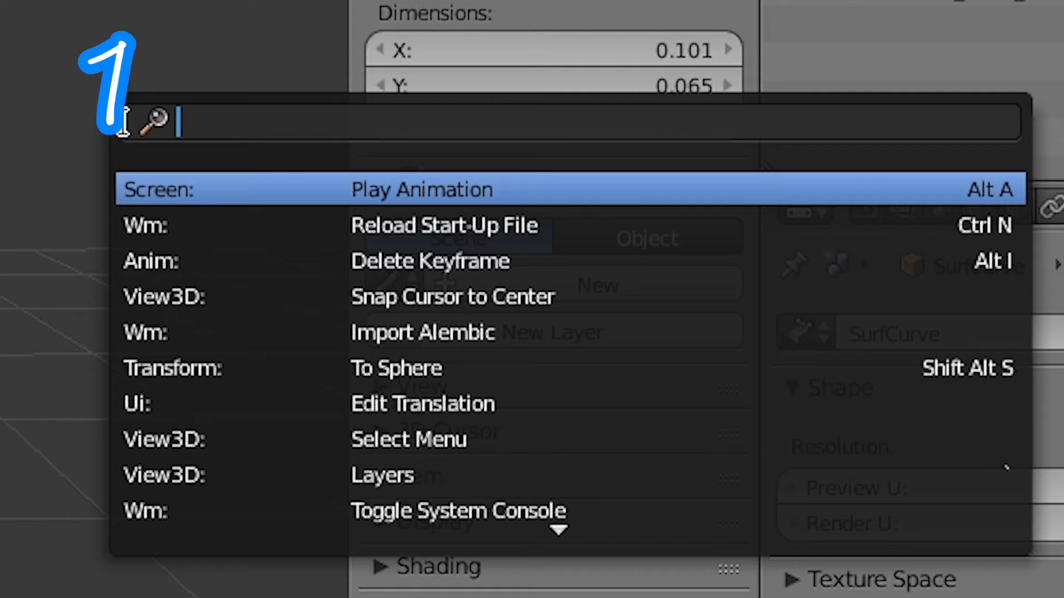
Convert the curved forehead surface into a mesh with the 'conver' search.
{"action": "type", "text": "conver"}
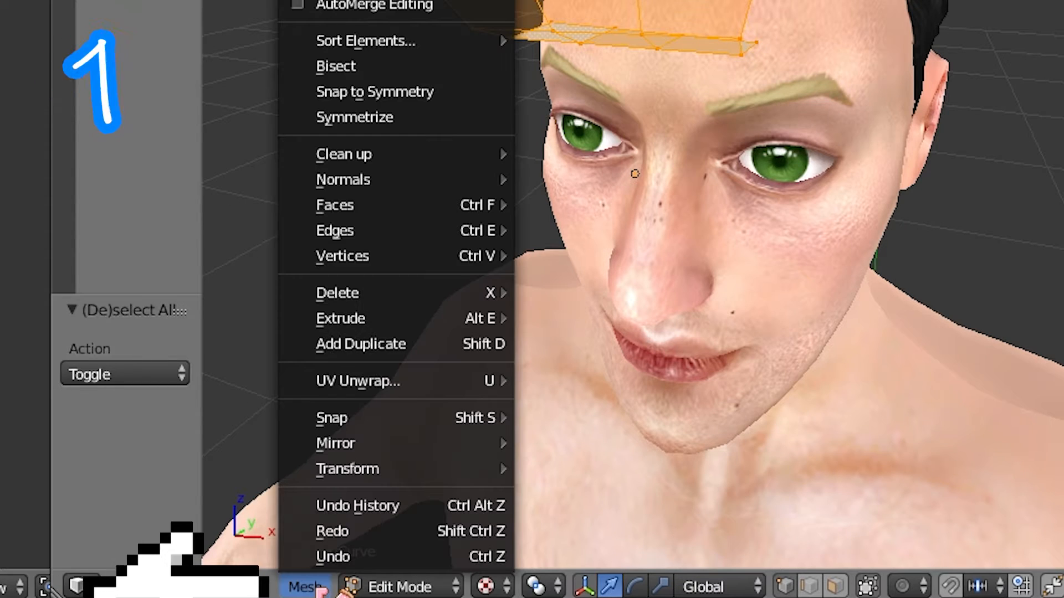
{"action": "mouse_move", "coordinate": [342, 178]}
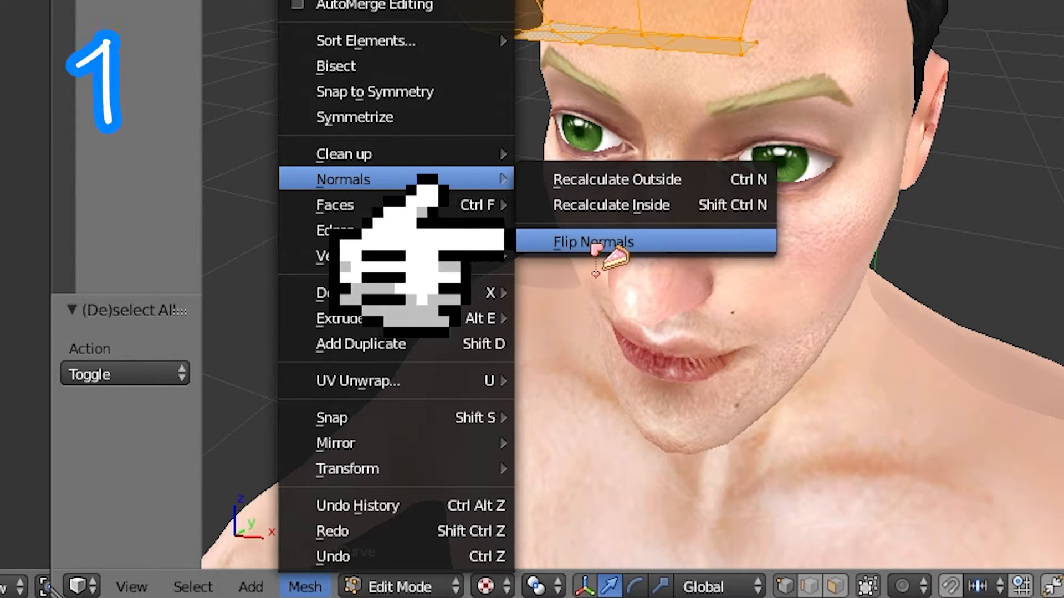
Flip the strip's normals and unwrap its UVs with Follow Active Quads.
{"action": "left_click", "coordinate": [592, 241]}
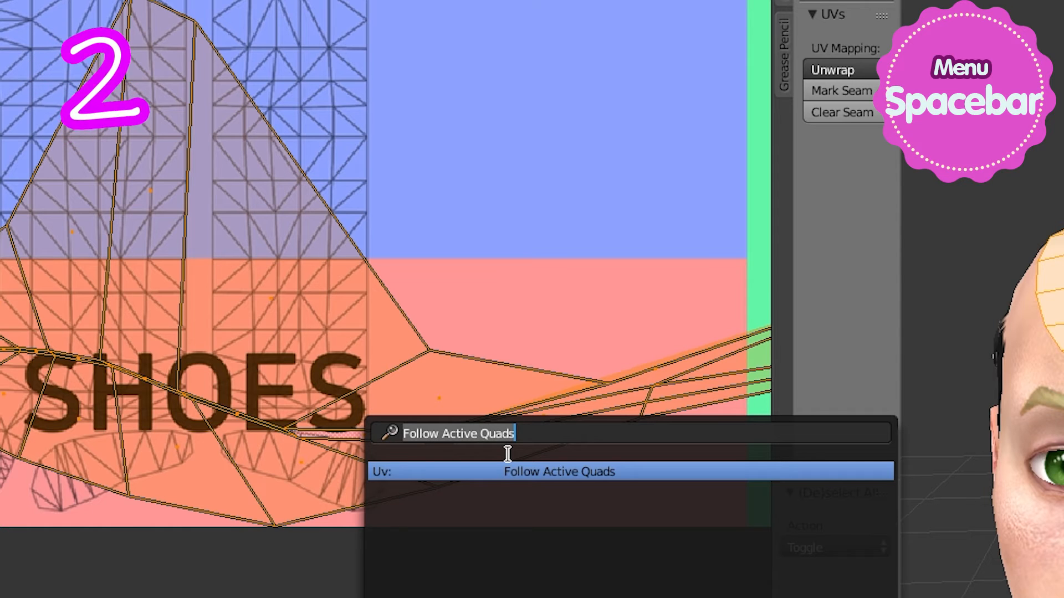
{"action": "left_click", "coordinate": [559, 471]}
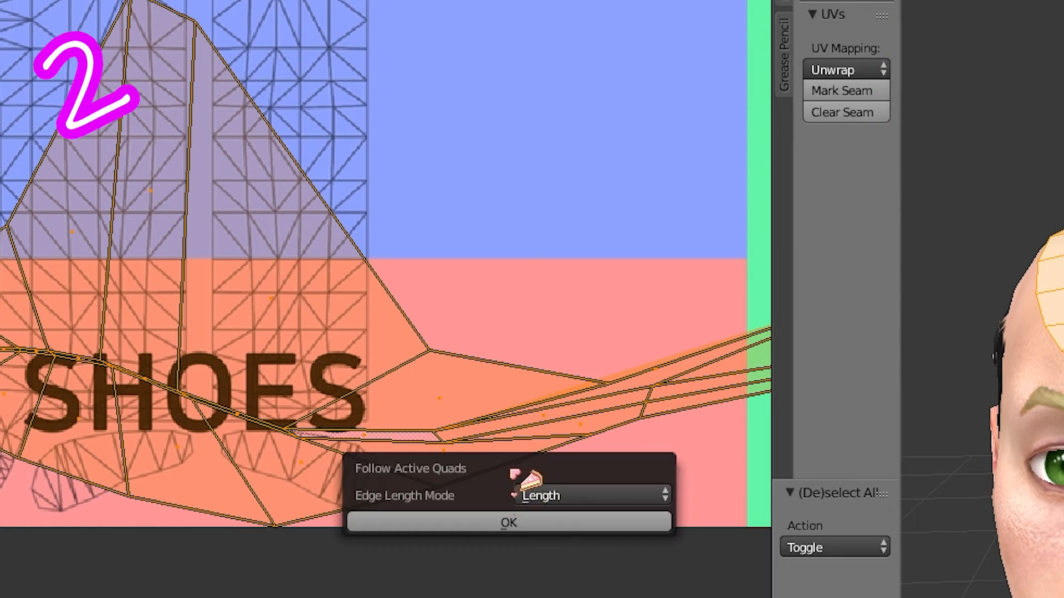
{"action": "left_click", "coordinate": [508, 523]}
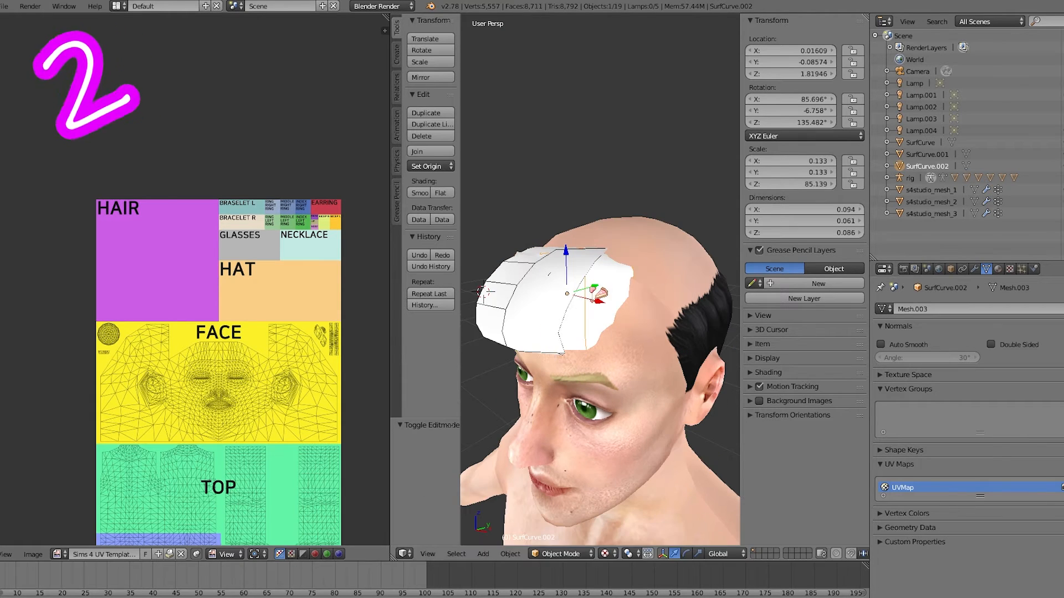
Give the strip a b__Head__ vertex group and join it into s4studio_mesh_2.
{"action": "key", "text": "Tab"}
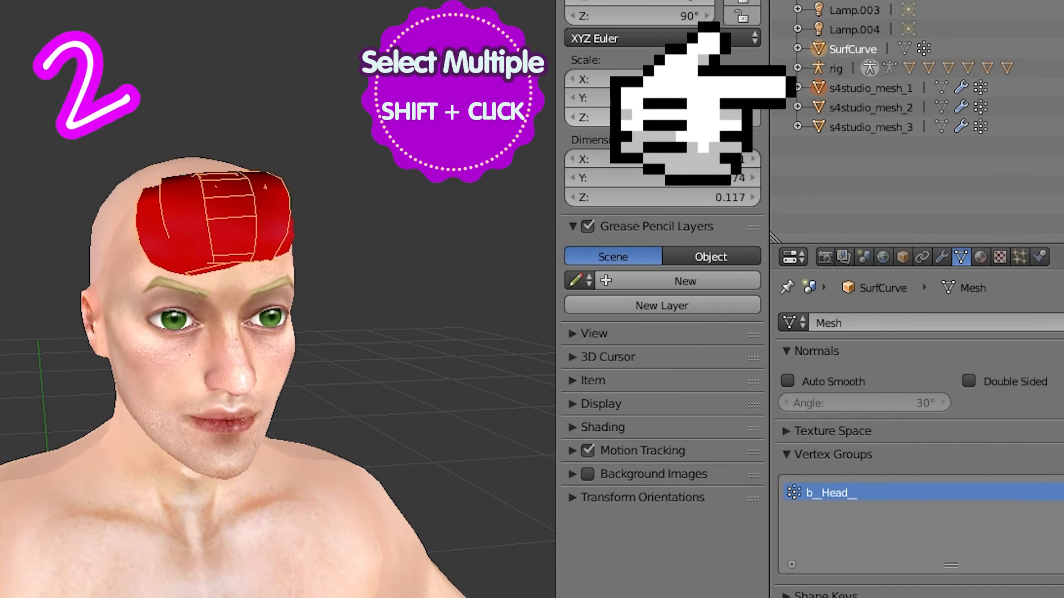
{"action": "key", "text": "ctrl+j"}
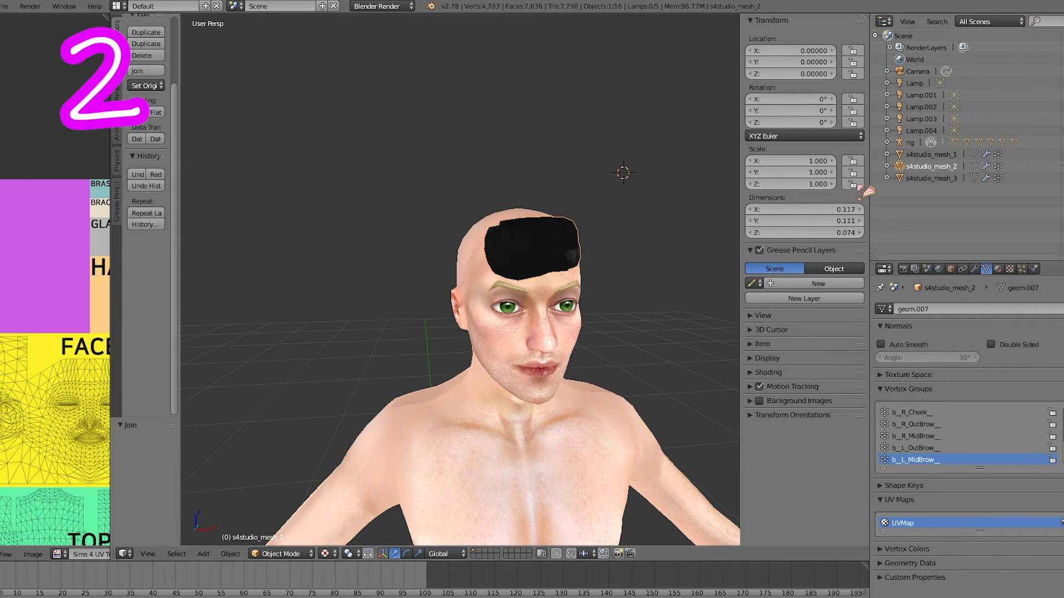
{"action": "left_click", "coordinate": [794, 405]}
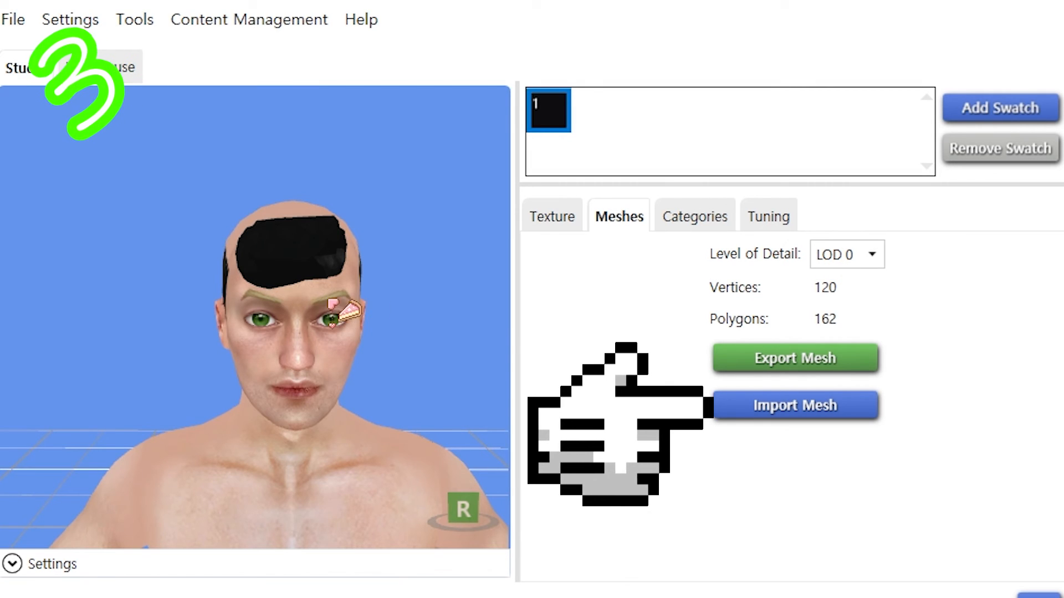
Import the edited hair mesh and textures into Sims 4 Studio, then bring up Tools.
{"action": "left_click", "coordinate": [552, 216]}
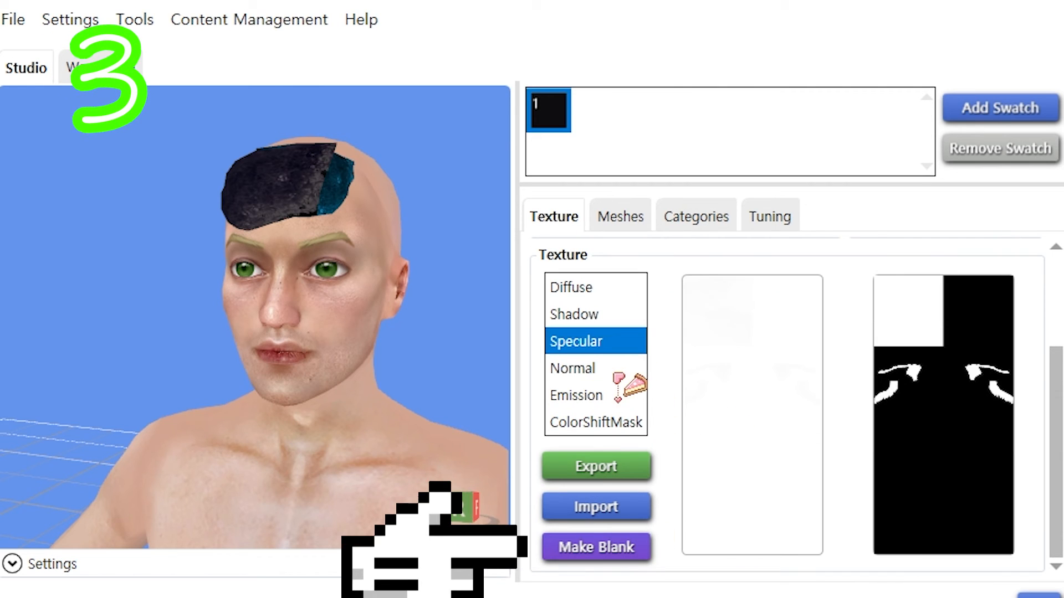
{"action": "left_click", "coordinate": [596, 506]}
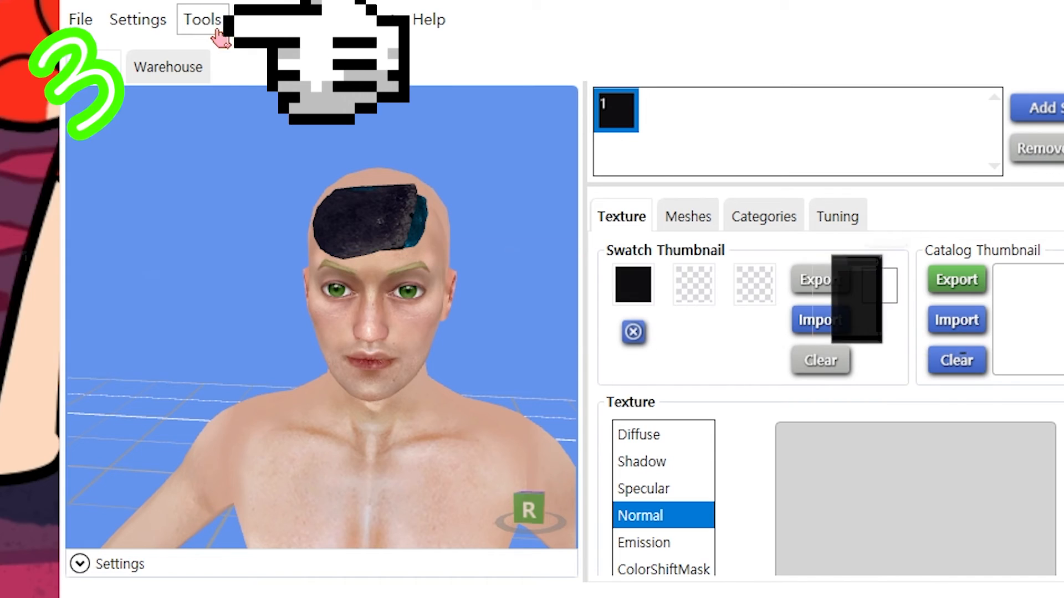
{"action": "left_click", "coordinate": [202, 19]}
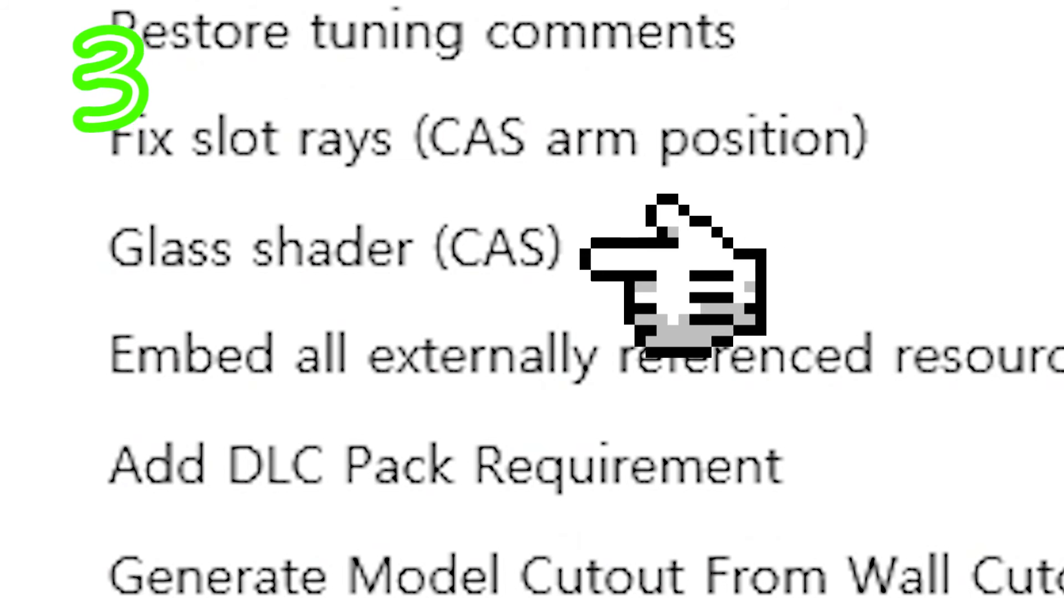